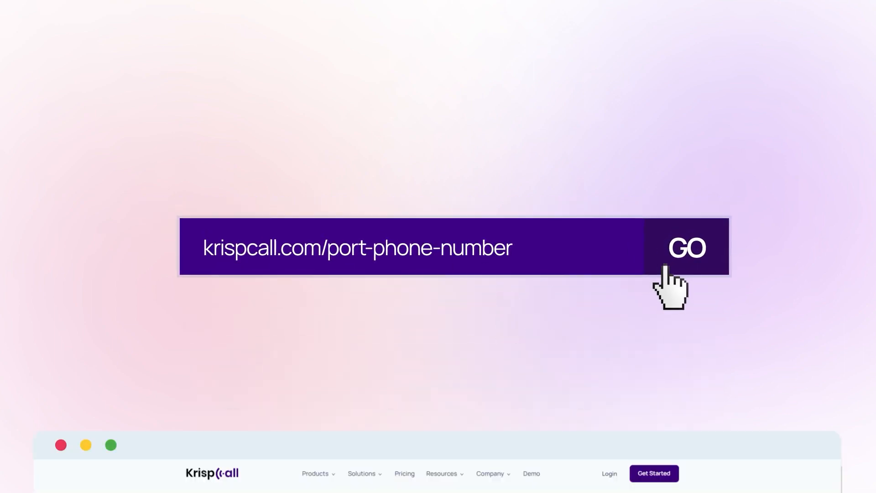
Open the KrispCall port-phone-number page and scroll down to the country portability table
{"action": "left_click", "coordinate": [687, 247]}
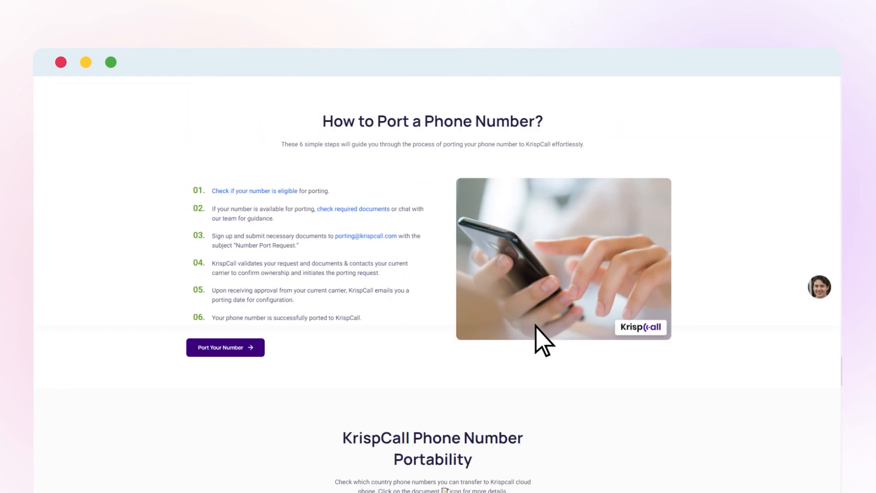
{"action": "scroll", "scroll_direction": "down", "scroll_amount": 3}
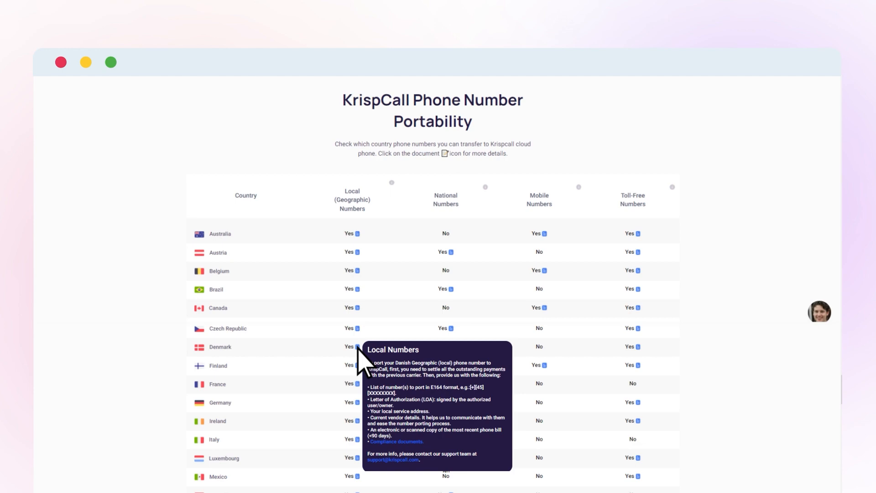
{"action": "scroll", "scroll_direction": "down", "scroll_amount": 3}
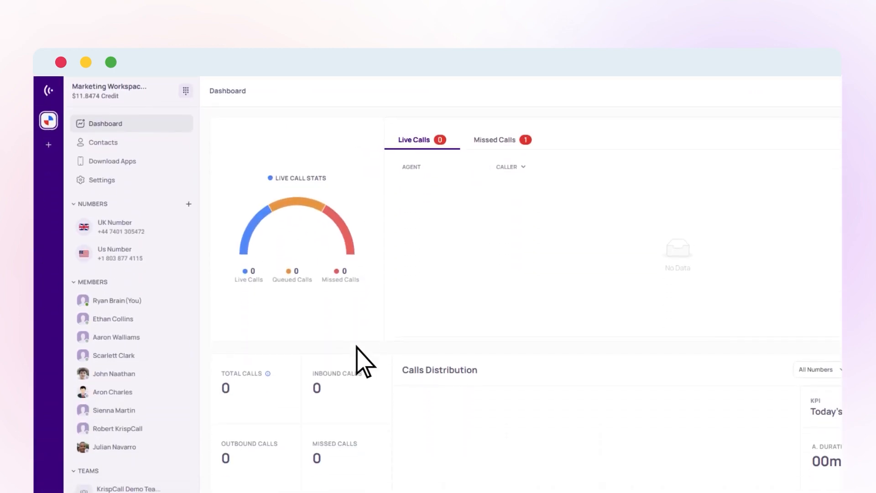
From Settings > My Numbers, submit a port request for an existing number with provider AT&T
{"action": "left_click", "coordinate": [102, 179]}
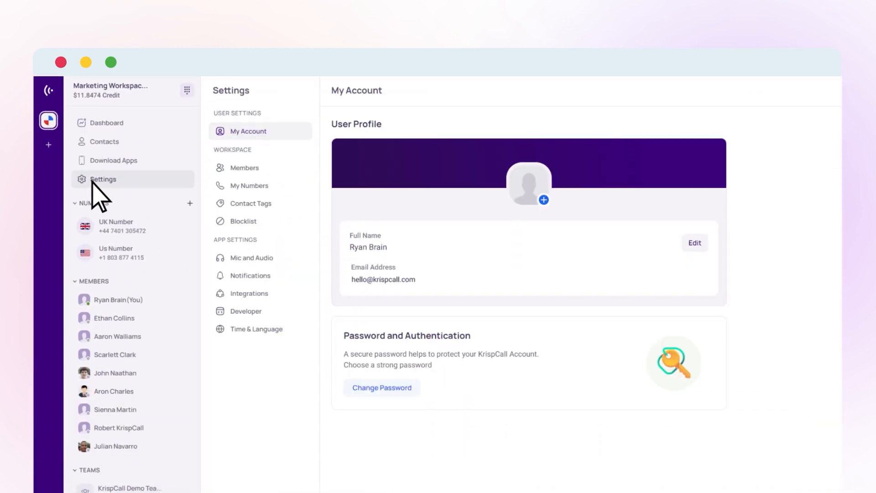
{"action": "left_click", "coordinate": [249, 186]}
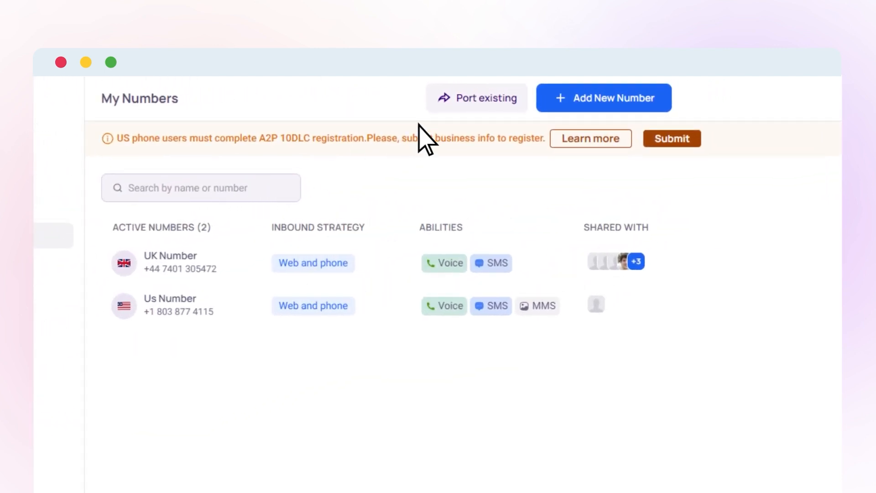
{"action": "left_click", "coordinate": [477, 98]}
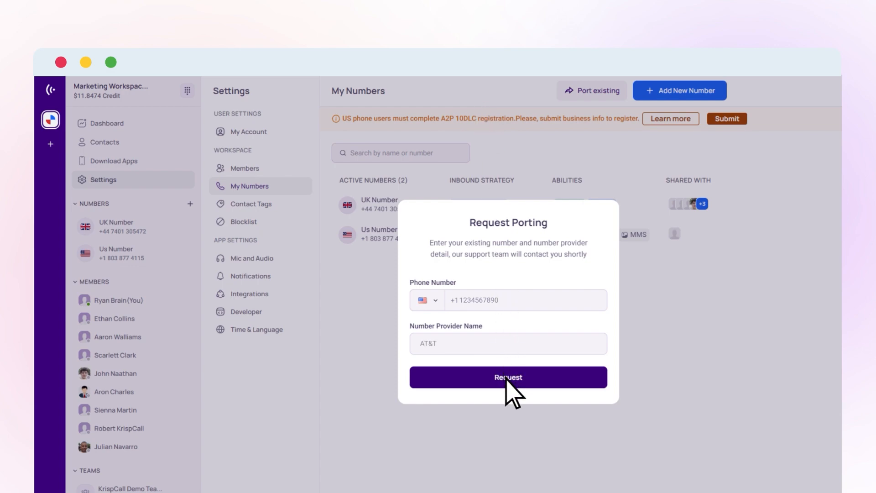
{"action": "left_click", "coordinate": [508, 377]}
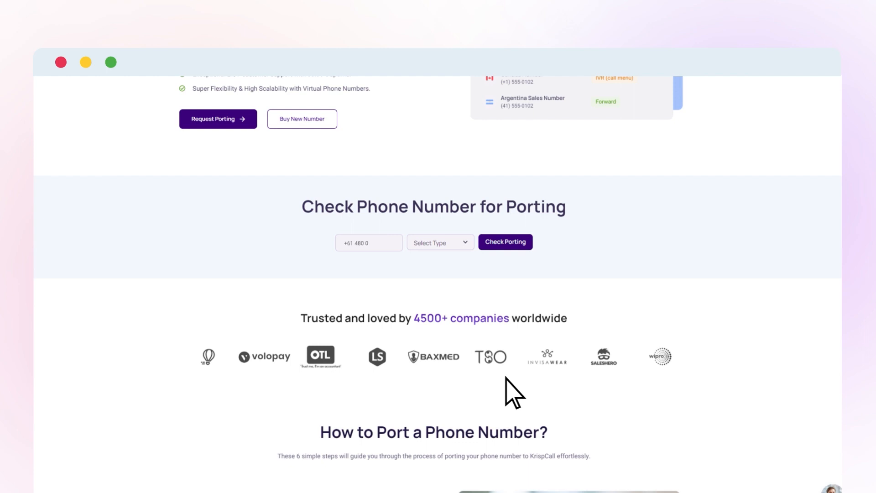
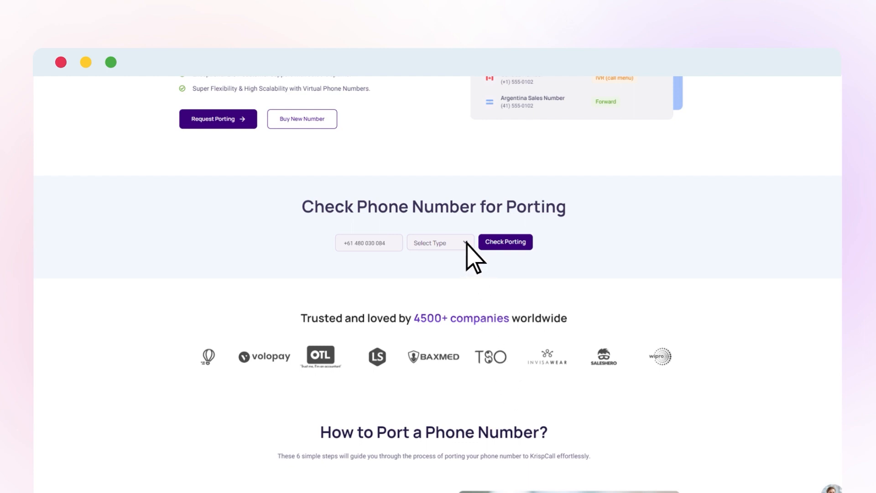
{"action": "left_click", "coordinate": [440, 242]}
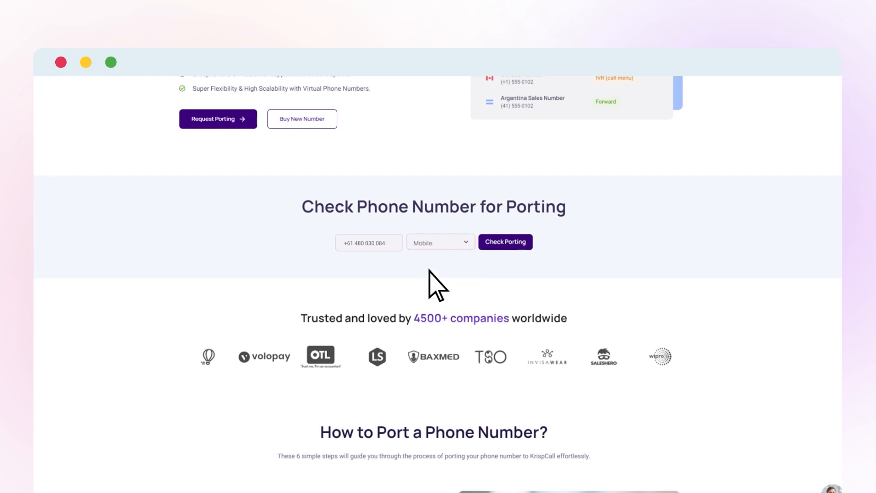
{"action": "left_click", "coordinate": [504, 241]}
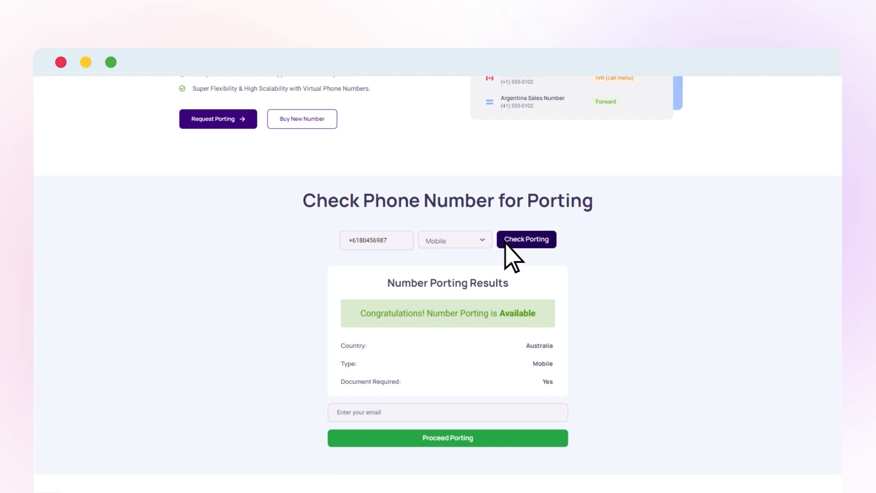
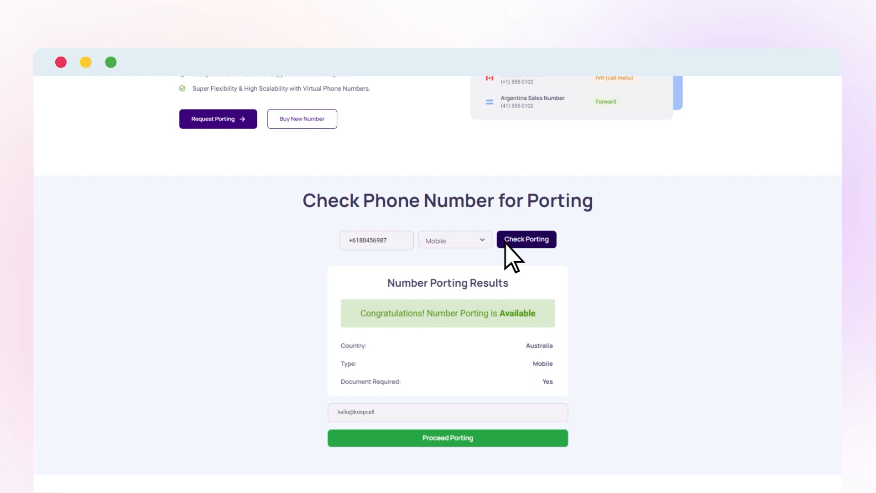
{"action": "left_click", "coordinate": [447, 437]}
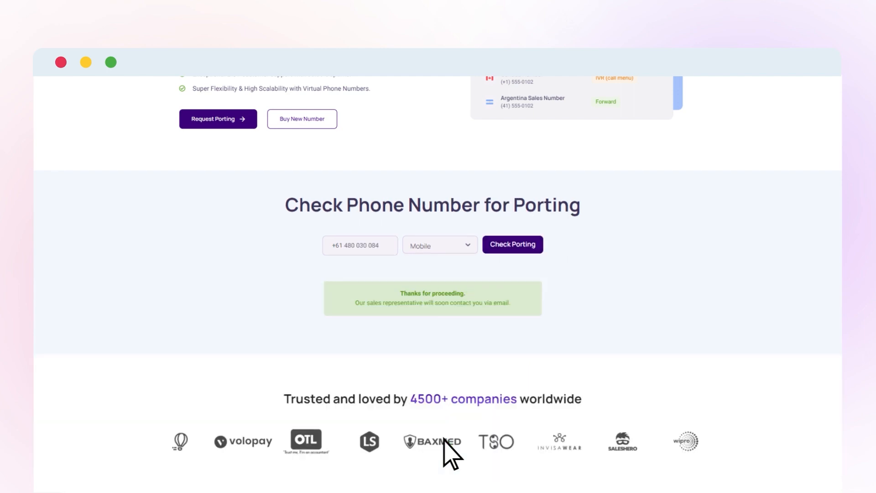